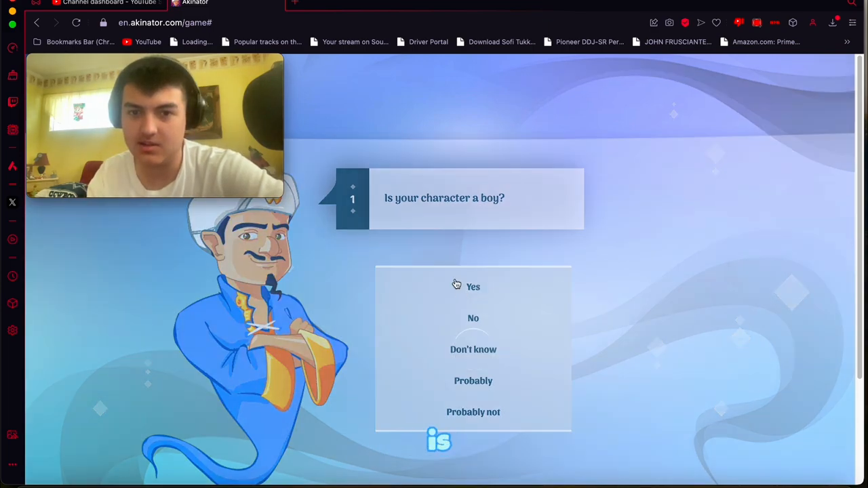
# Answer Yes to 'Is your character a boy?' and to liking ROBLOX.
pyautogui.click(472, 286)
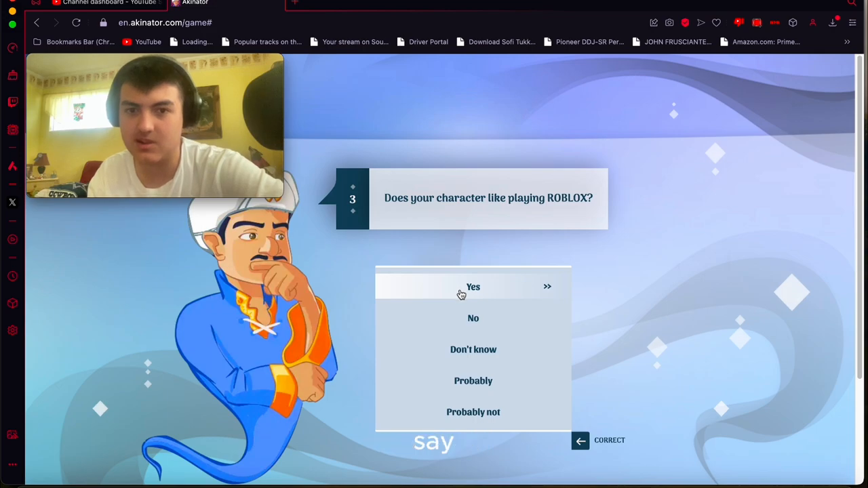
pyautogui.click(473, 286)
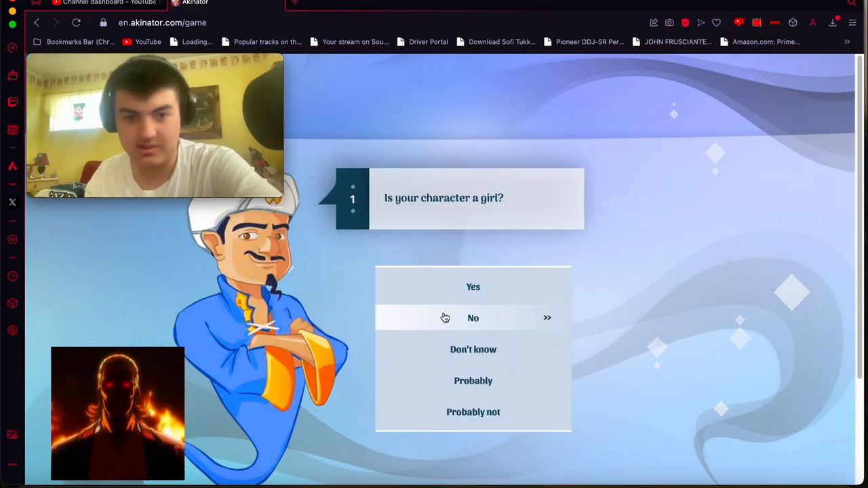
# Answer not a girl, no gaming channel, from YouTube, cusses, not black, no 24-hour challenges; confirm Packgod.
pyautogui.click(472, 318)
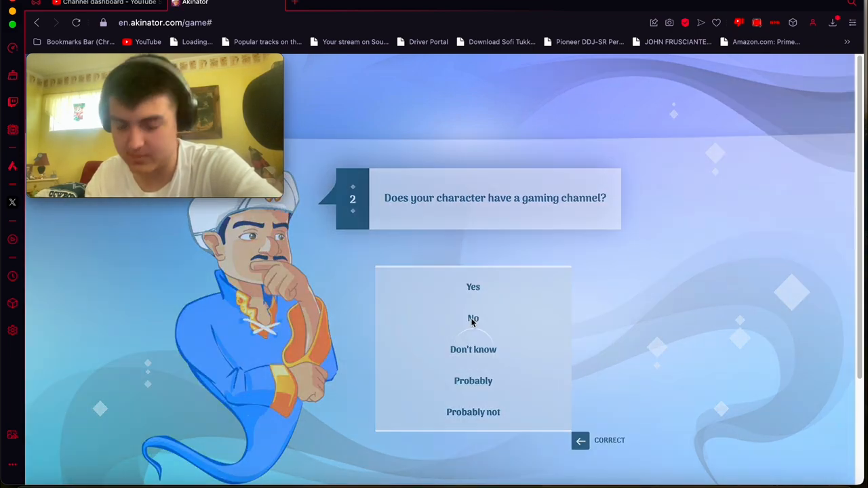
pyautogui.click(473, 318)
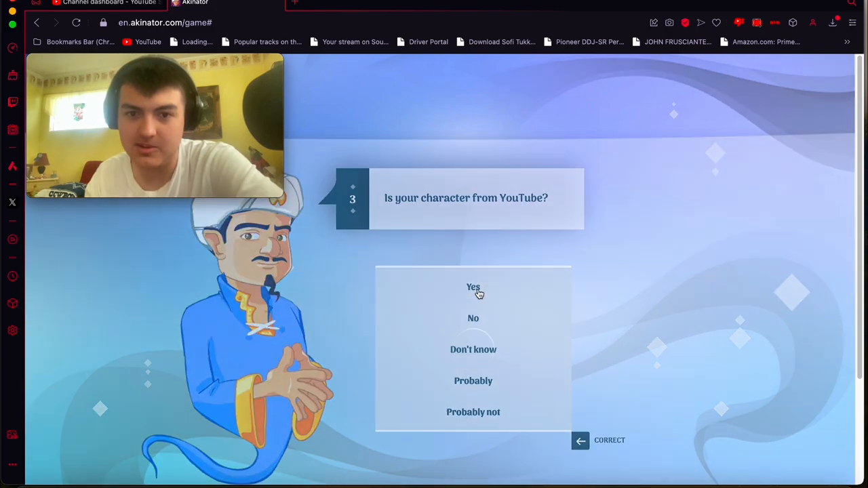
pyautogui.click(472, 287)
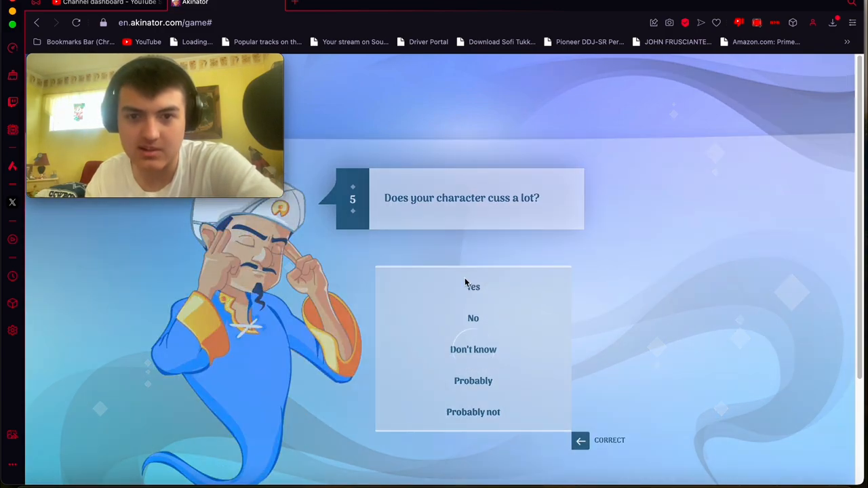
pyautogui.click(473, 286)
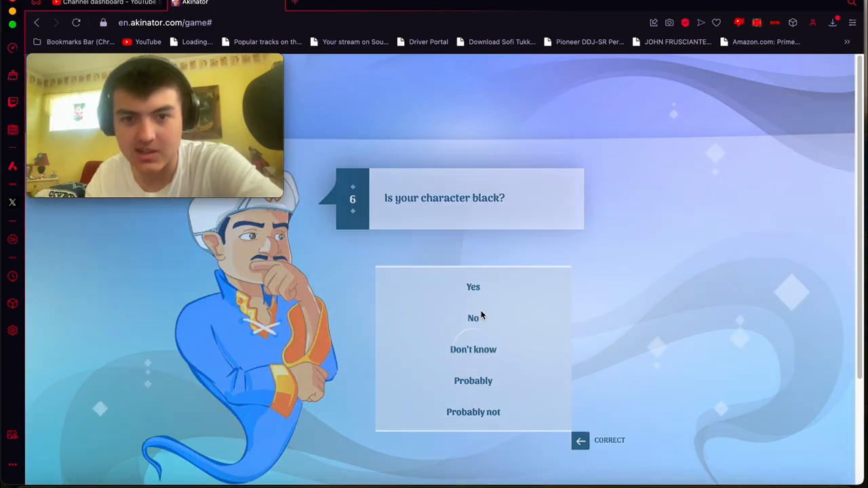
pyautogui.click(473, 318)
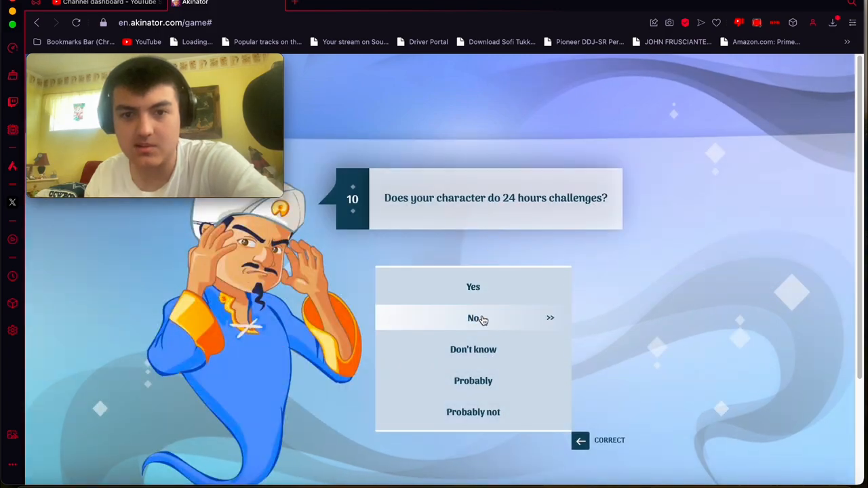
pyautogui.click(473, 318)
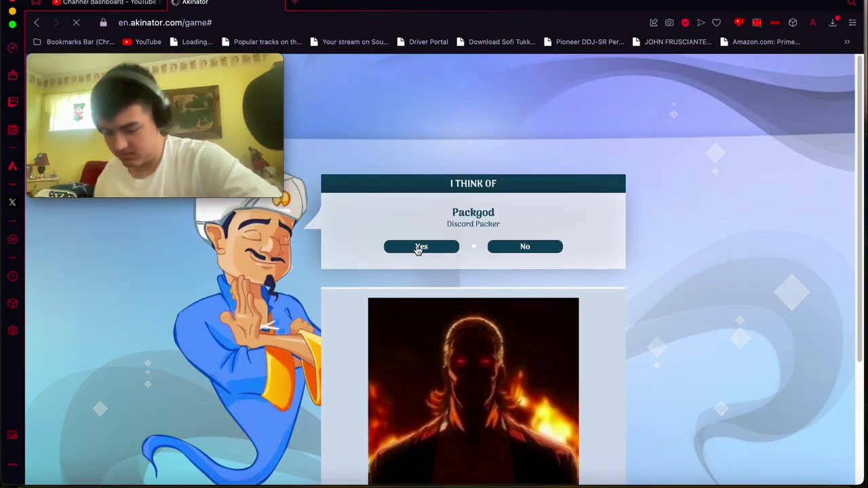
pyautogui.click(420, 246)
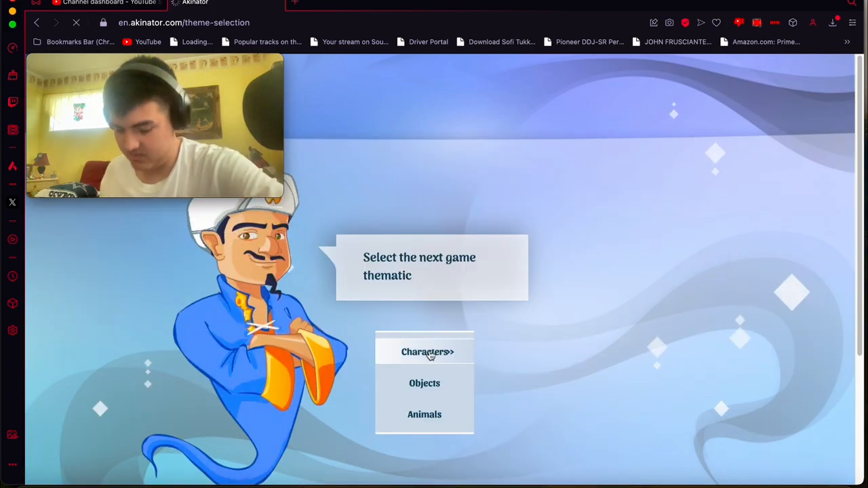
# Choose the Characters theme and answer not a girl, no gaming channel, white, not chubby.
pyautogui.click(427, 352)
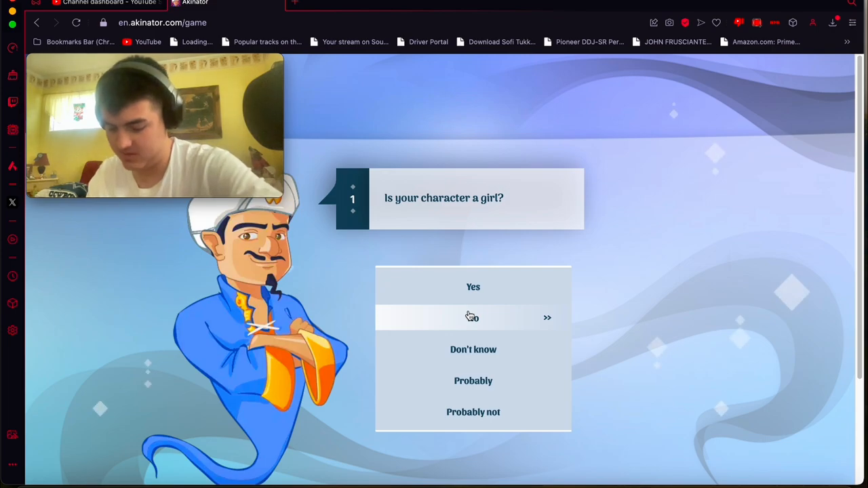
pyautogui.click(473, 318)
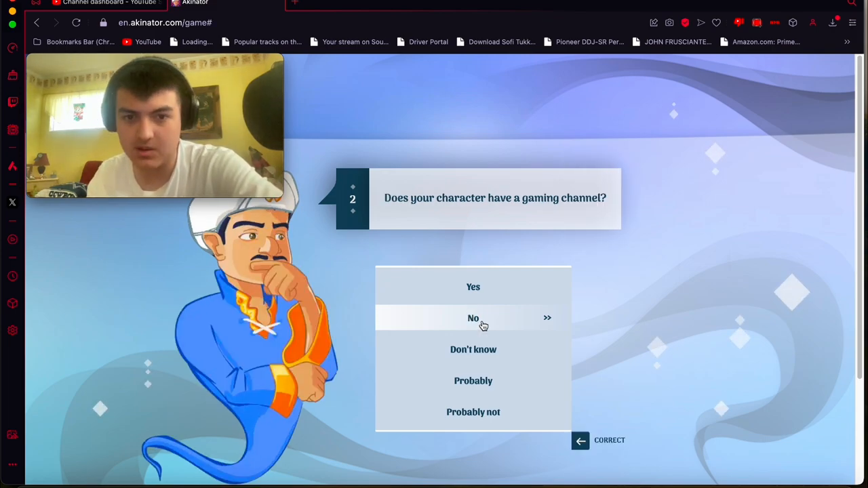
pyautogui.click(472, 318)
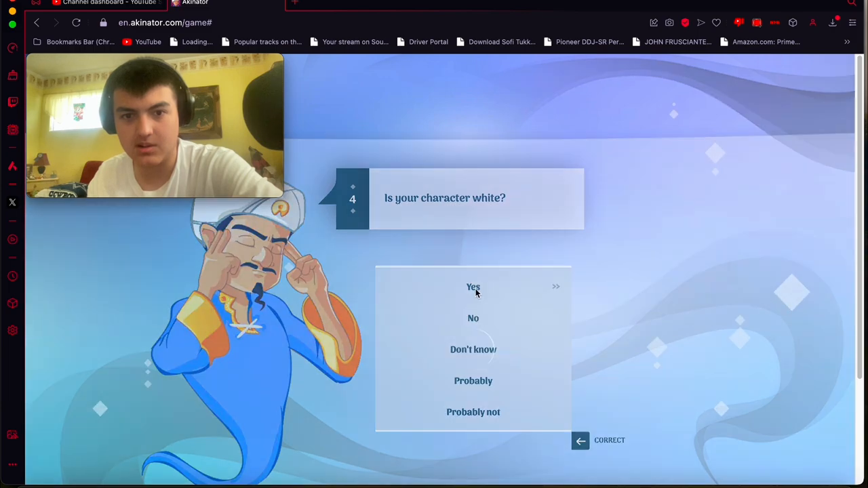
pyautogui.click(472, 286)
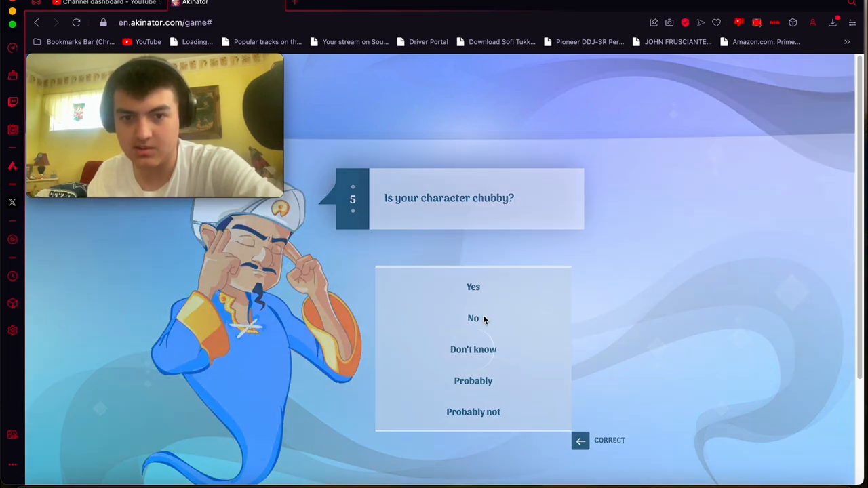
pyautogui.click(472, 318)
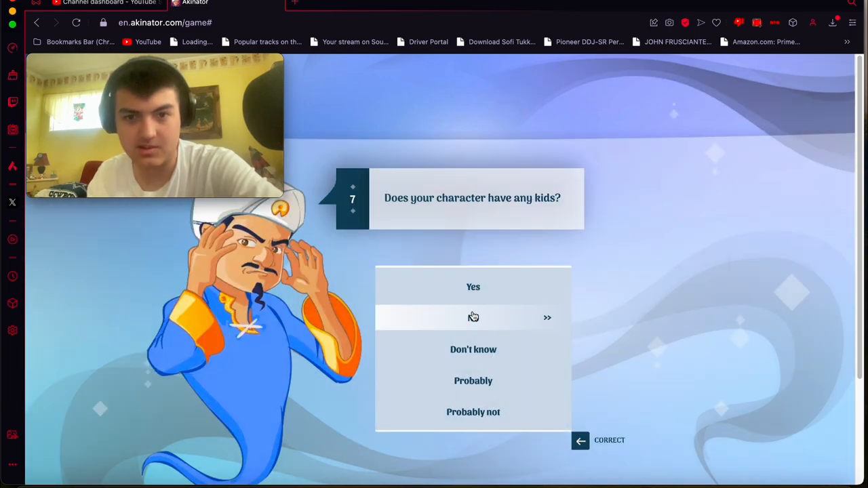
# Answer no kids and yes YouTuber, then pick DogPack404 from the suggestions.
pyautogui.click(472, 317)
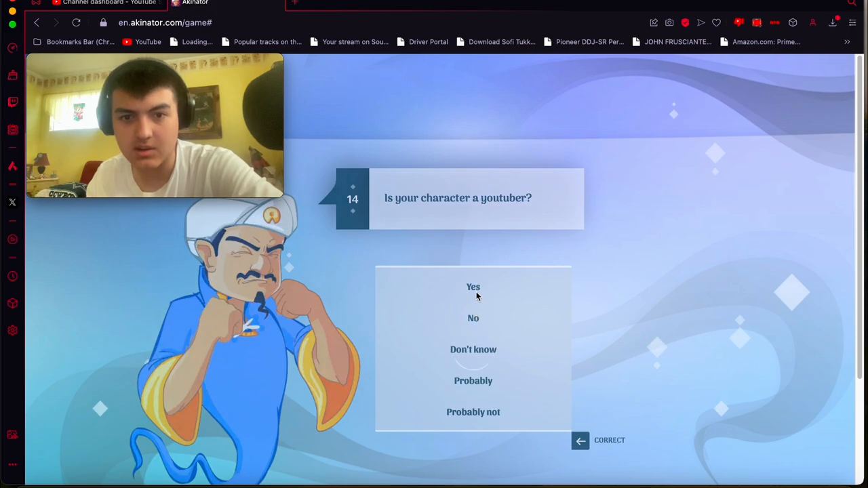
pyautogui.click(472, 286)
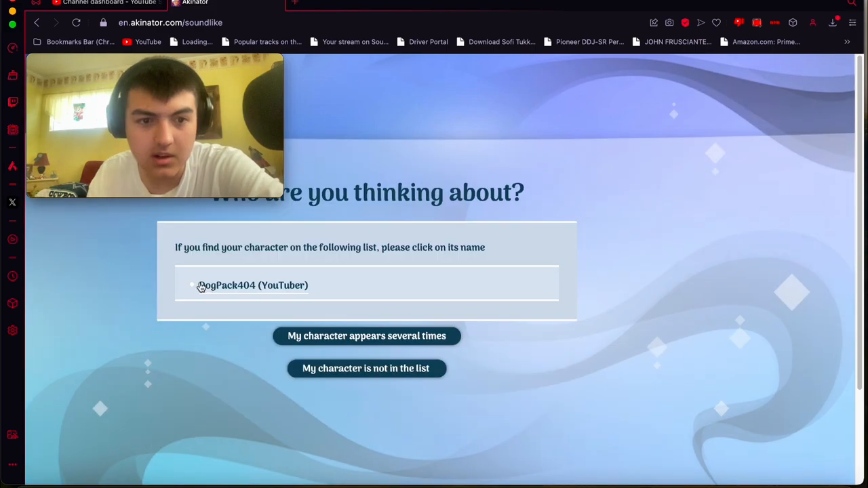
pyautogui.click(253, 285)
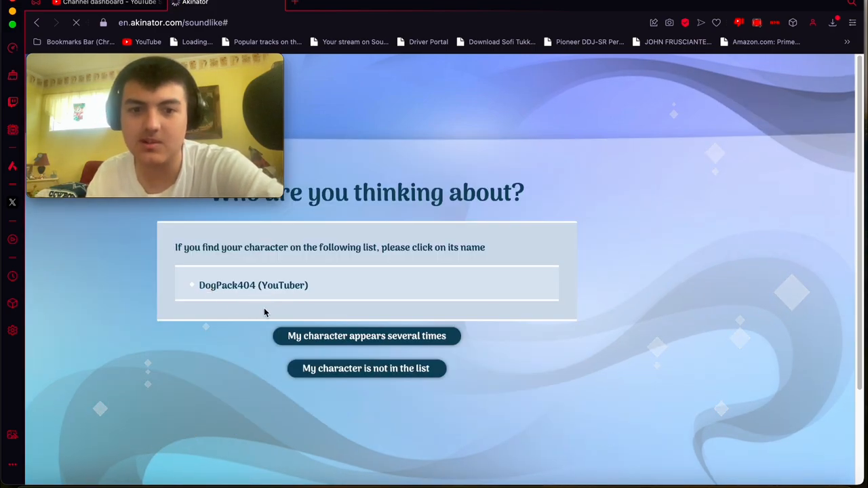
pyautogui.click(253, 285)
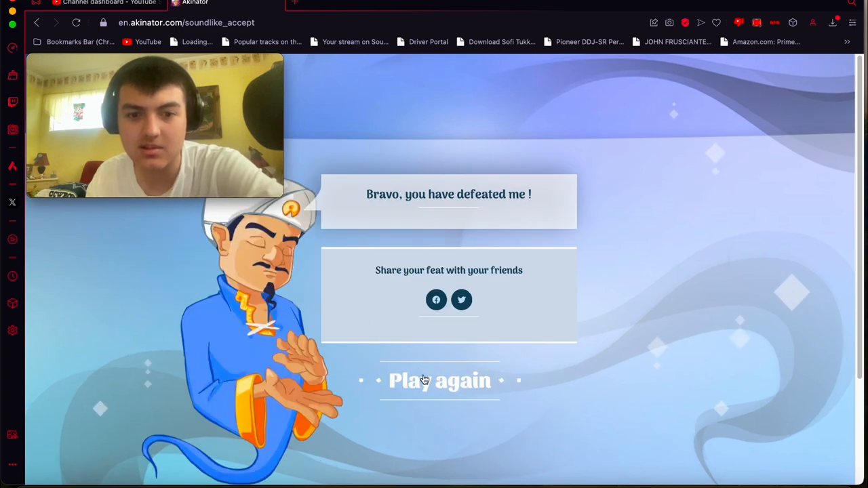
pyautogui.moveTo(426, 381)
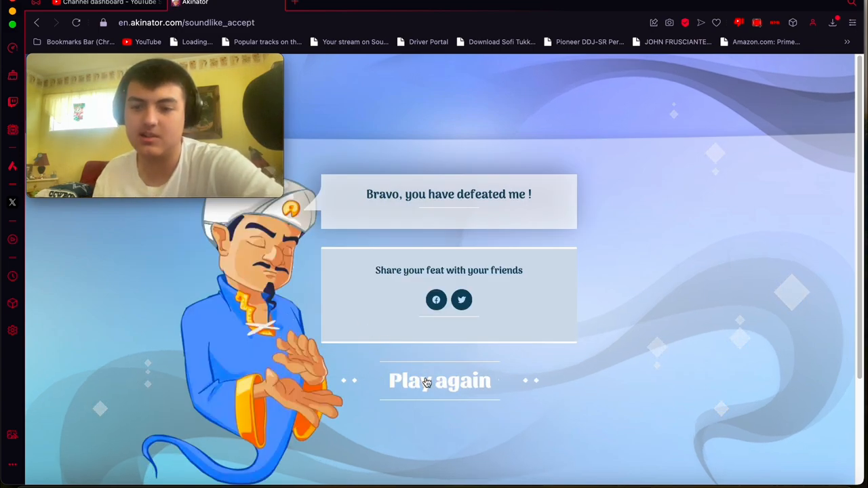
# Start a new round and answer adult man, not Minecraft-known, shows face a lot.
pyautogui.click(440, 380)
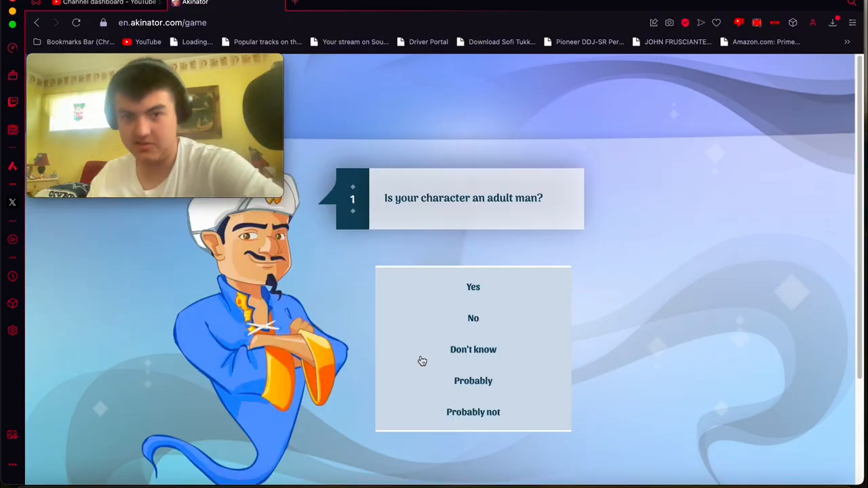
pyautogui.moveTo(472, 286)
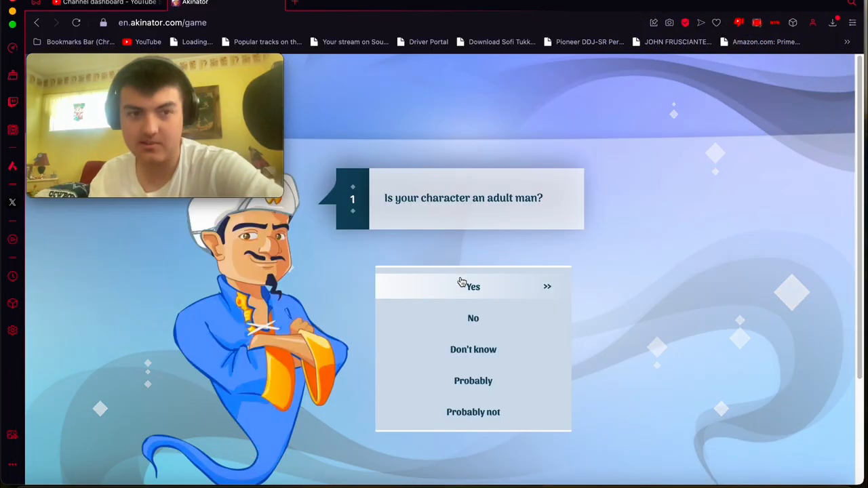
pyautogui.moveTo(446, 297)
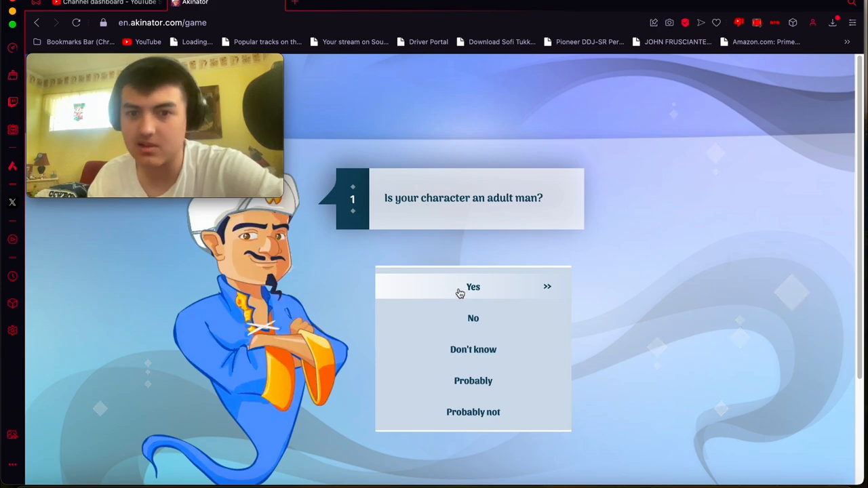
pyautogui.click(473, 286)
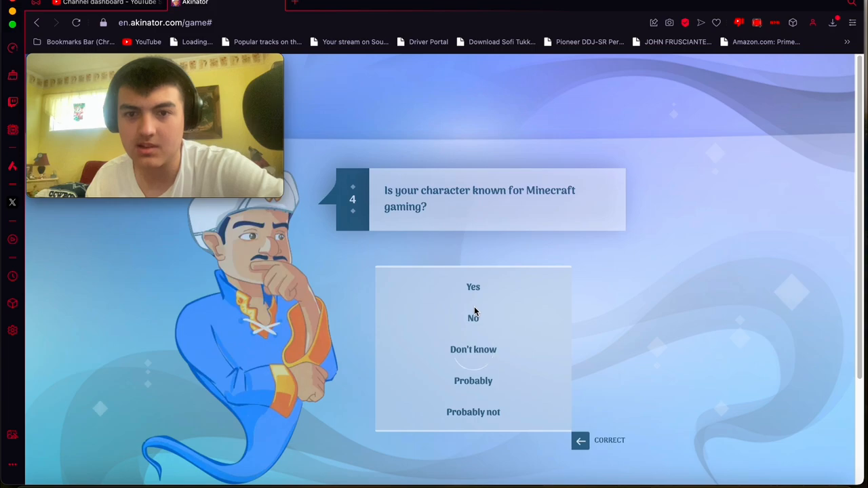
pyautogui.click(472, 317)
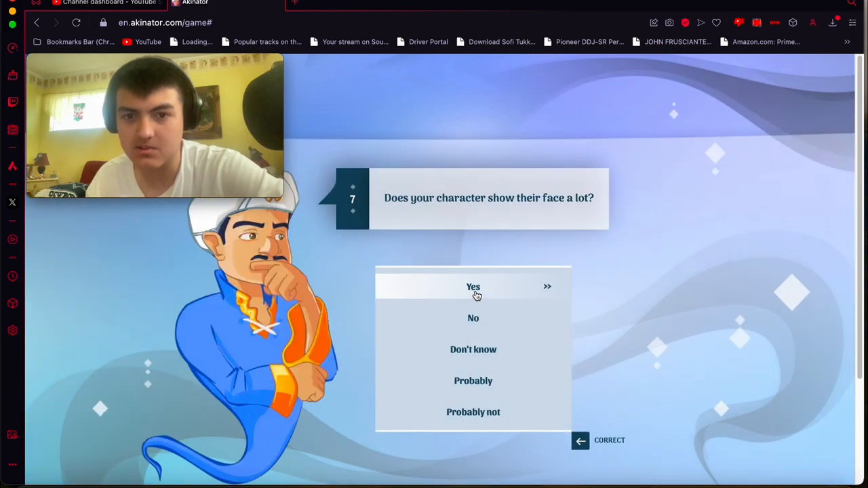
pyautogui.click(473, 286)
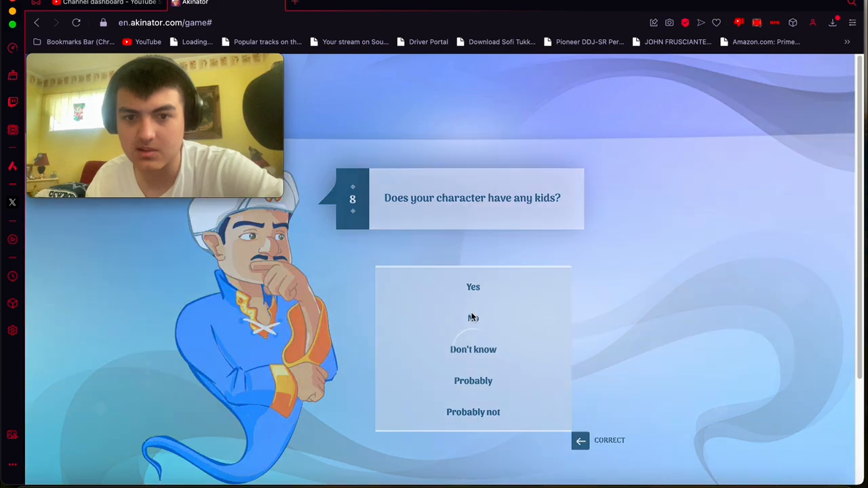
# Answer no kids and no hat, keep playing, and confirm the MiniBloxia guess.
pyautogui.click(473, 318)
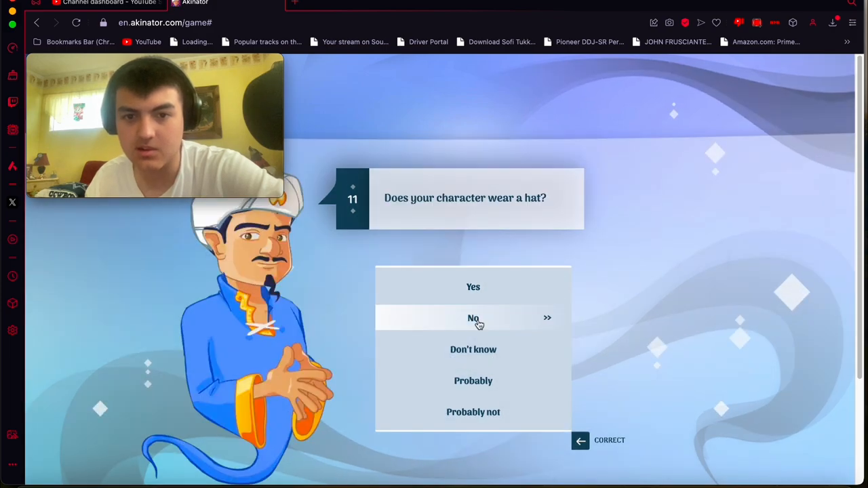
pyautogui.click(472, 318)
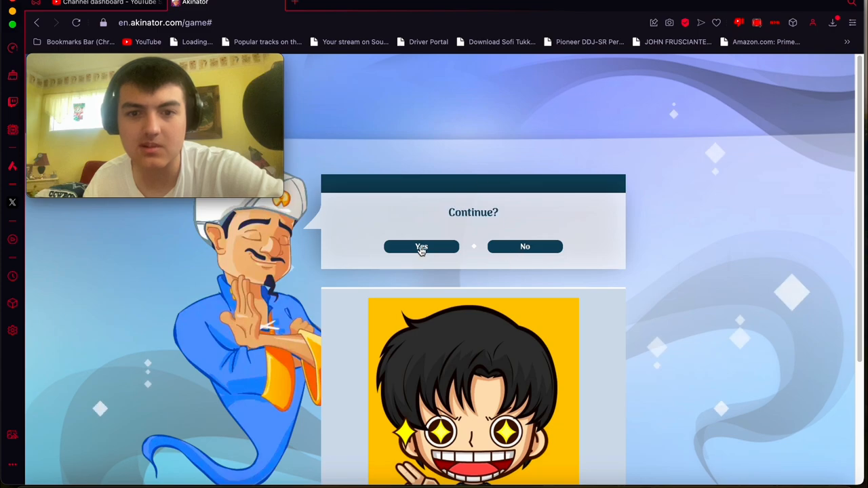
pyautogui.click(421, 246)
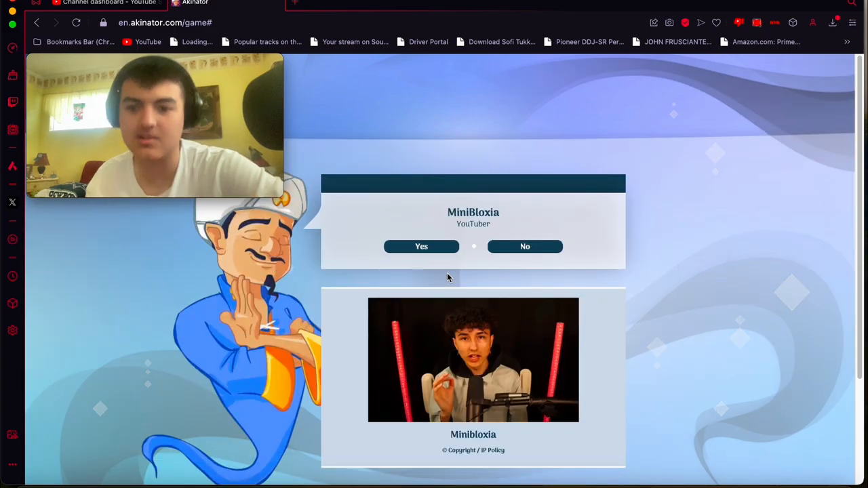
pyautogui.moveTo(414, 263)
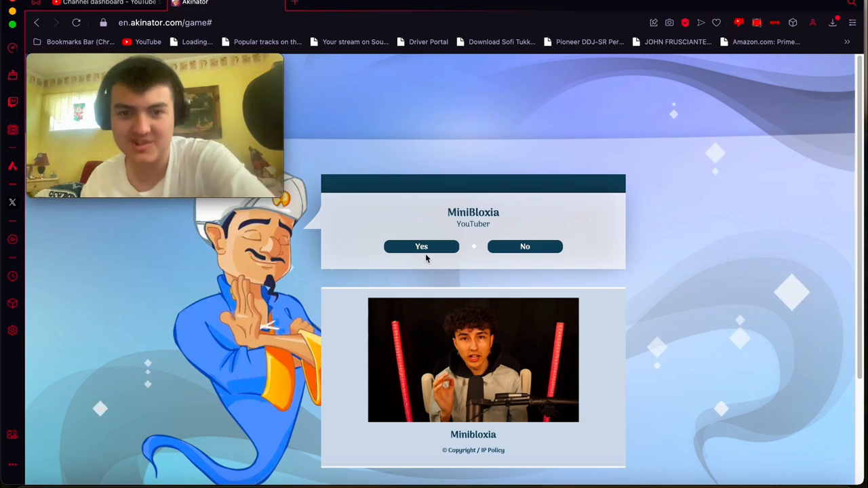
pyautogui.click(421, 246)
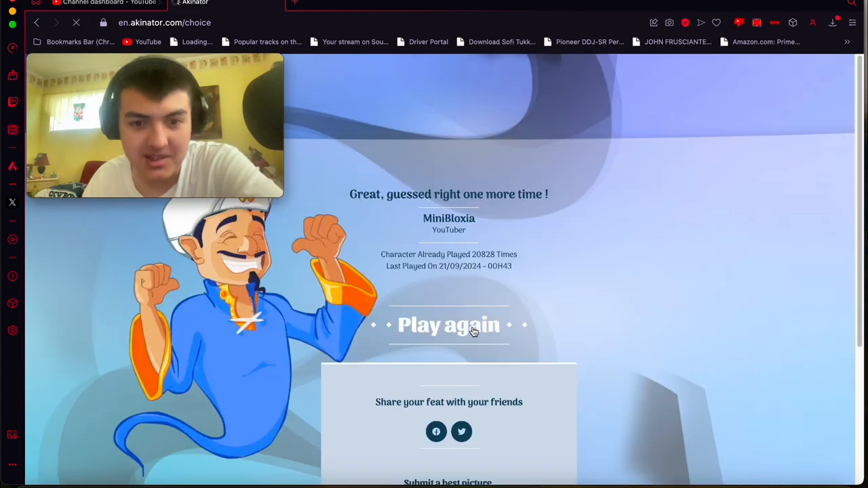
# Start the round and answer not female, Bed Wars, white hood, not Divas Champion, younger sister.
pyautogui.click(449, 324)
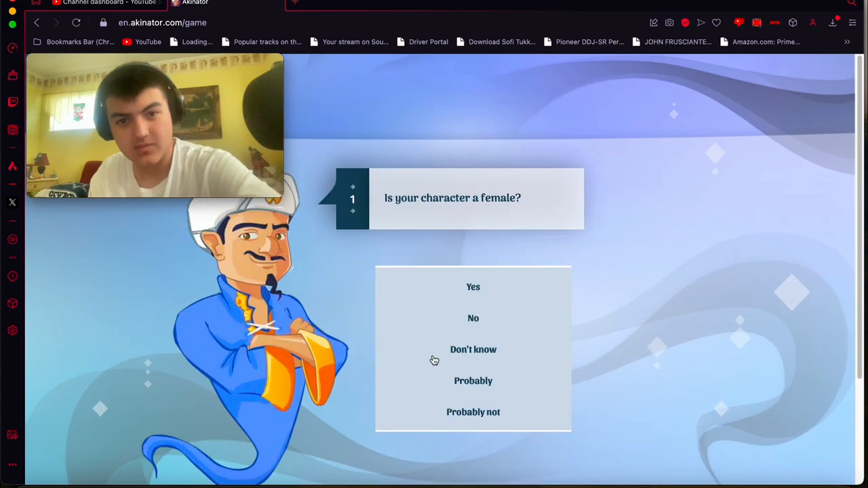
pyautogui.moveTo(473, 317)
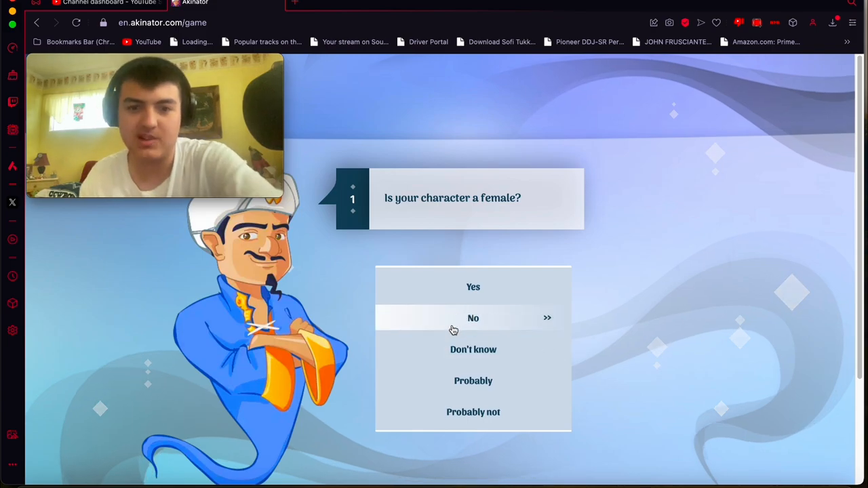
pyautogui.click(473, 317)
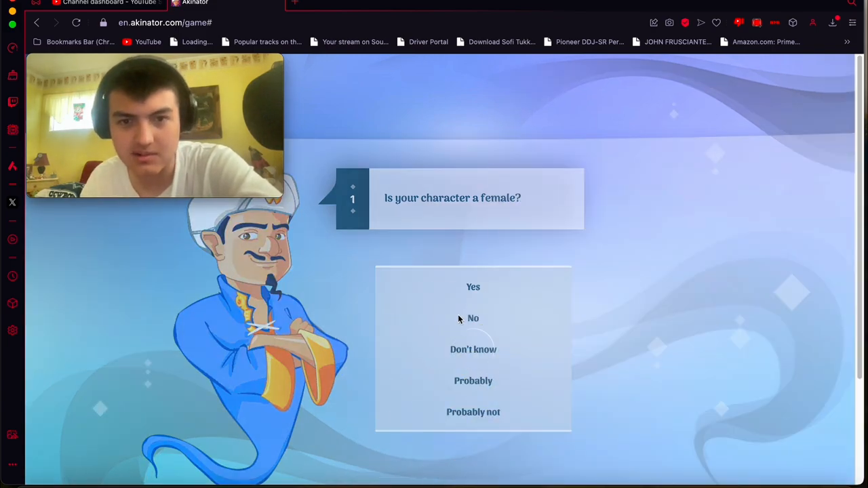
pyautogui.click(473, 318)
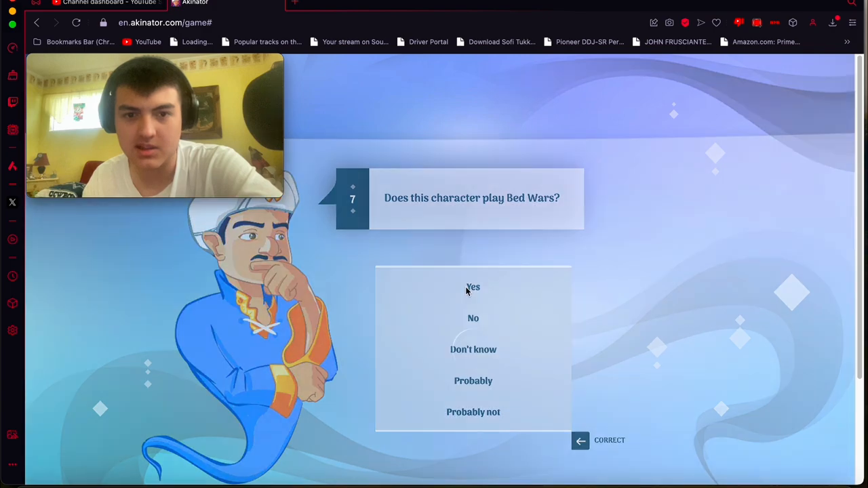
pyautogui.click(472, 287)
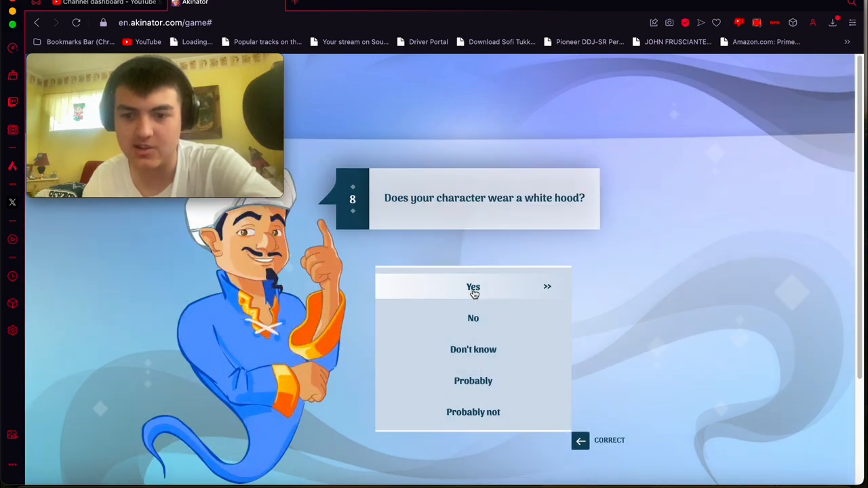
pyautogui.click(473, 286)
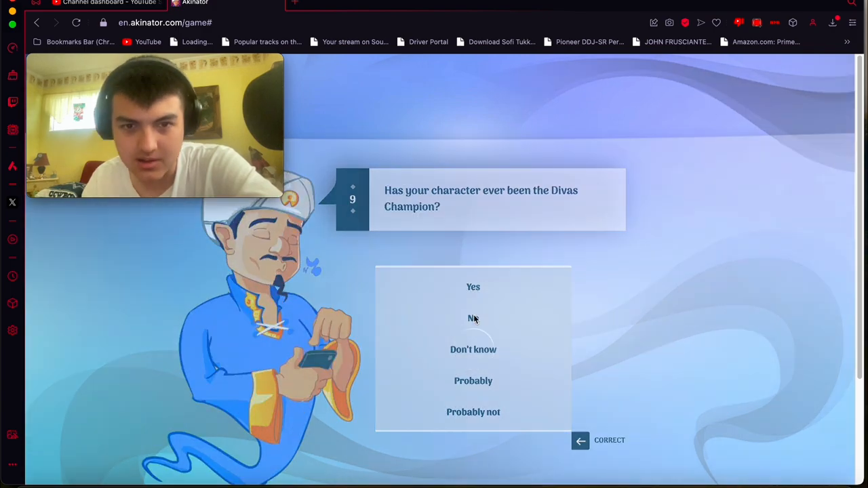
pyautogui.click(473, 318)
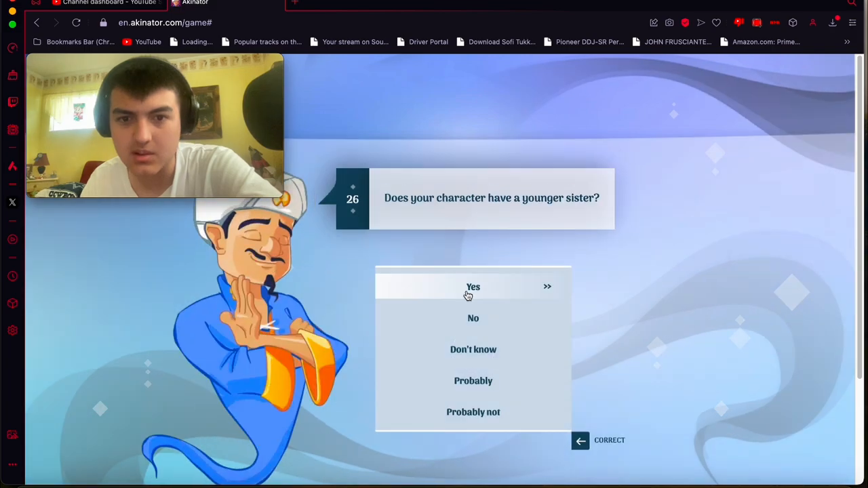
pyautogui.click(473, 286)
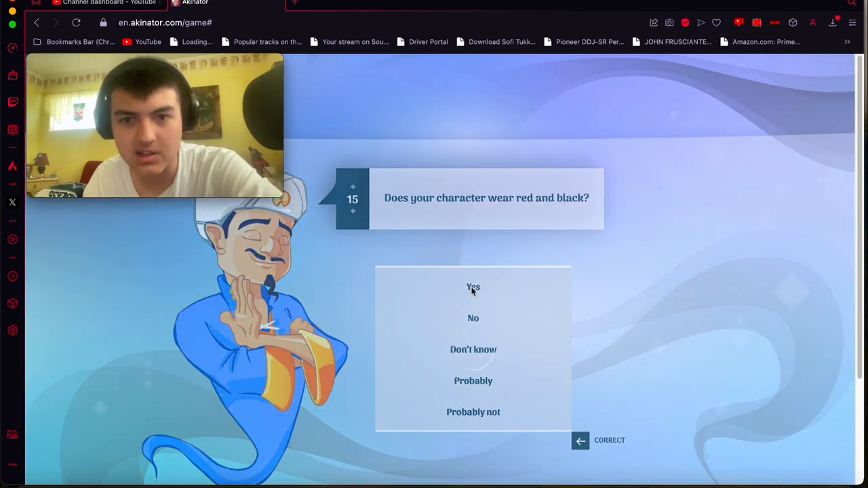
# Answer yes to red-and-black and Pet Simulator X, no to body and leather jacket; confirm KreekCraft.
pyautogui.click(473, 287)
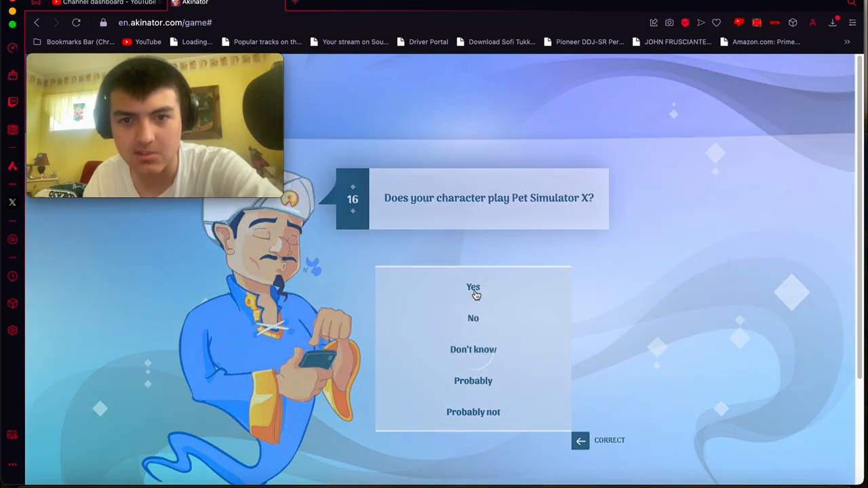
pyautogui.click(472, 286)
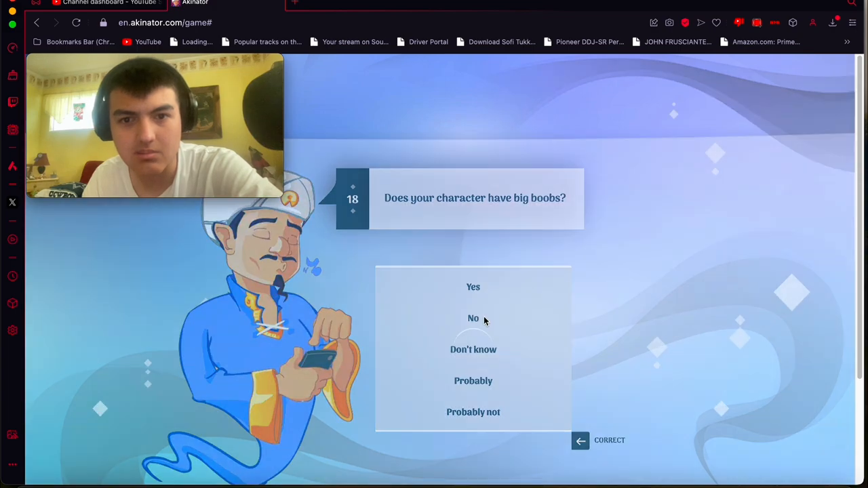
pyautogui.click(473, 318)
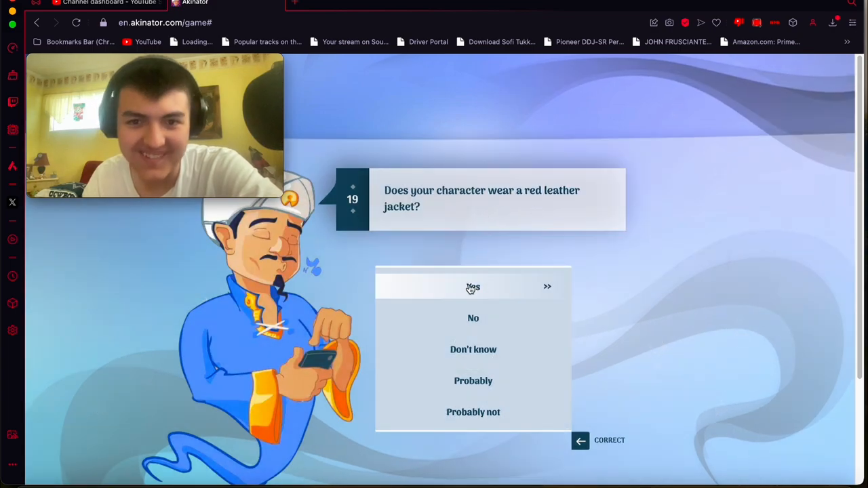
pyautogui.moveTo(477, 318)
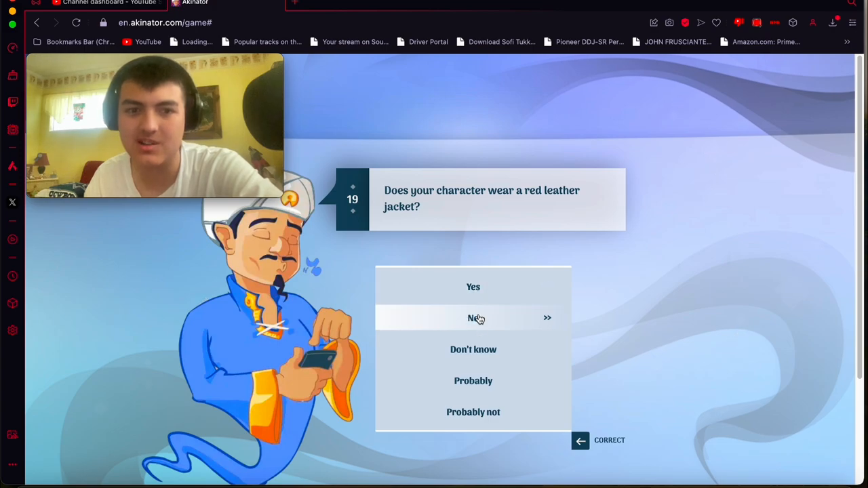
pyautogui.click(473, 317)
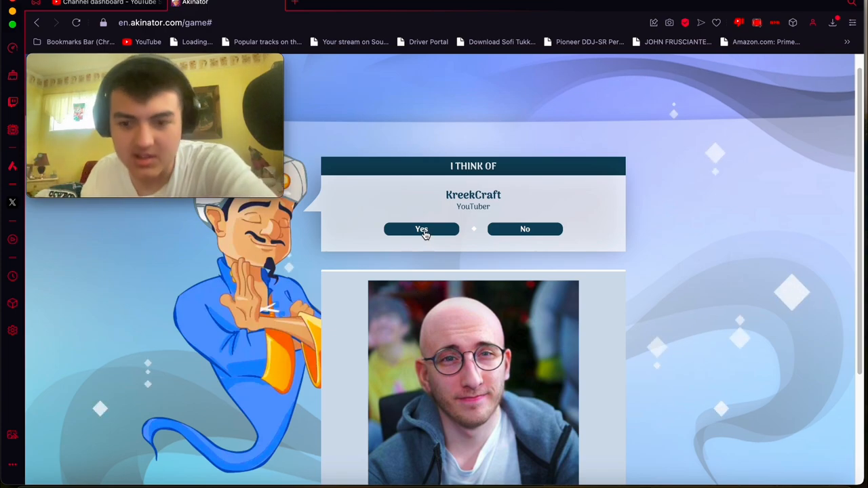
pyautogui.click(421, 228)
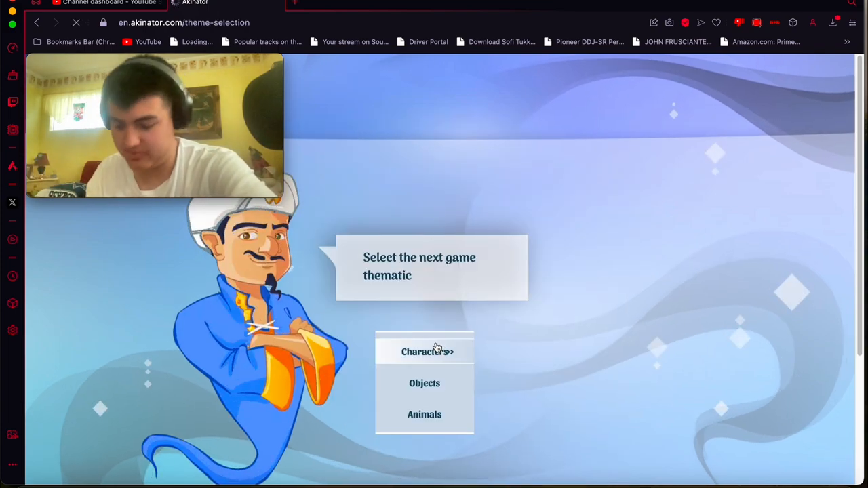
# Choose Characters and answer not a girl, no face shown, linked with blue, no Minecraft gaming.
pyautogui.click(428, 351)
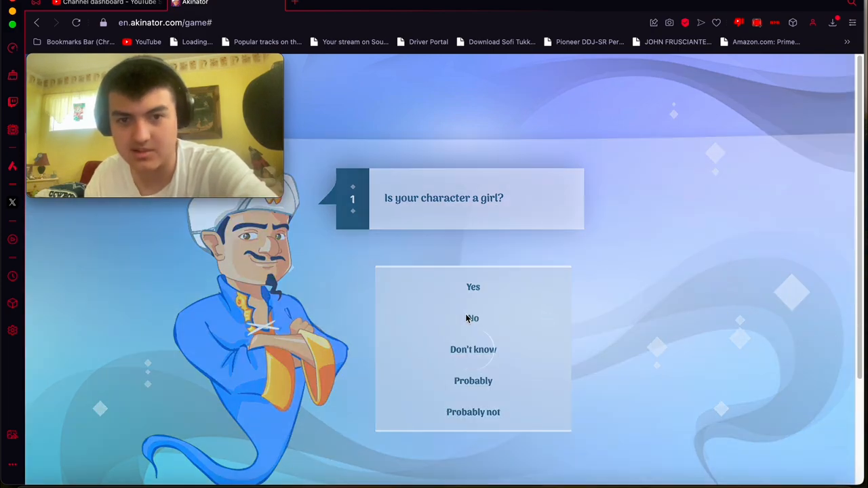
pyautogui.click(472, 318)
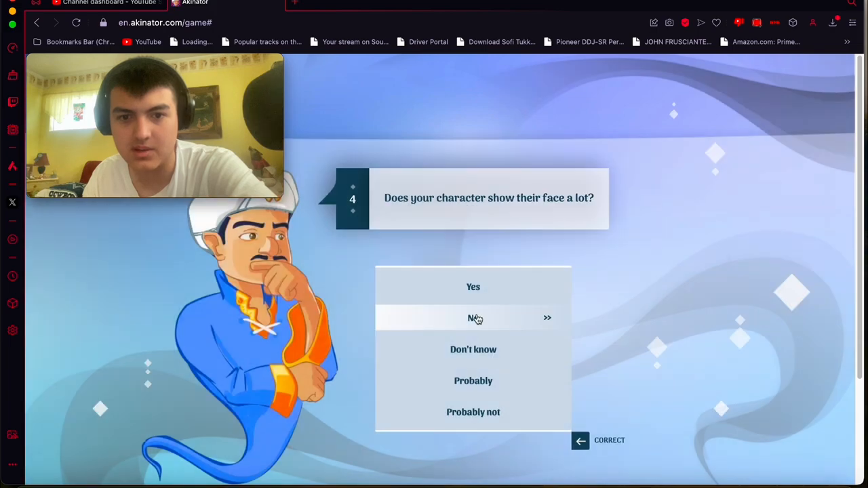
pyautogui.click(472, 318)
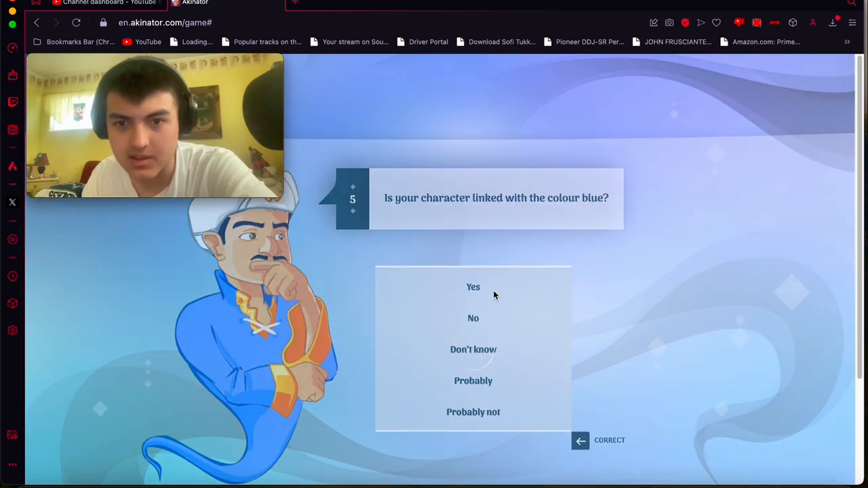
pyautogui.click(473, 286)
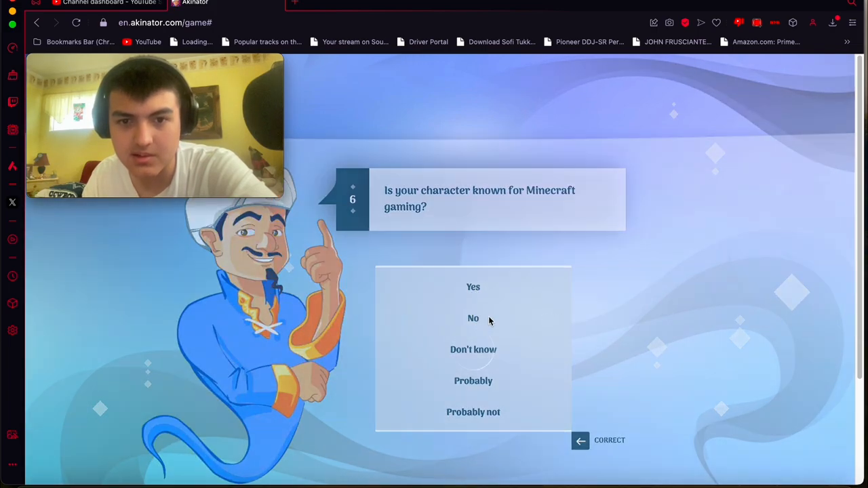
pyautogui.click(473, 318)
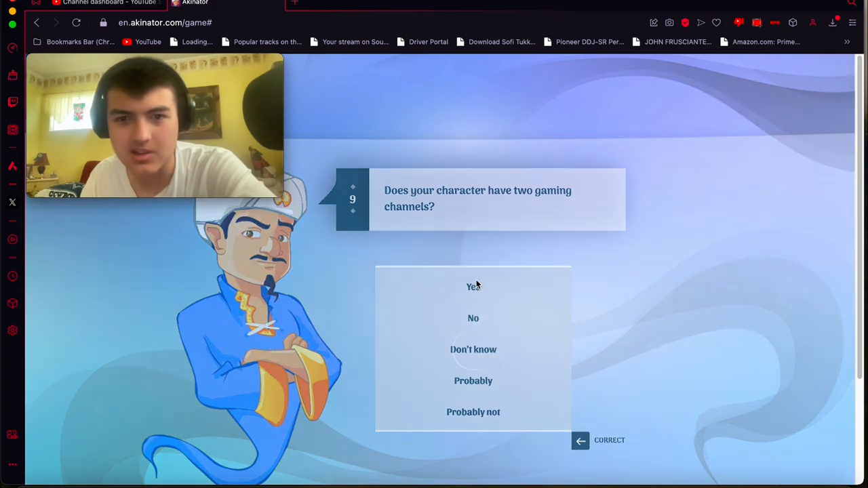
# Answer Yes to two gaming channels, Minecraft, helmet, gaming channel, and being an adult.
pyautogui.click(473, 286)
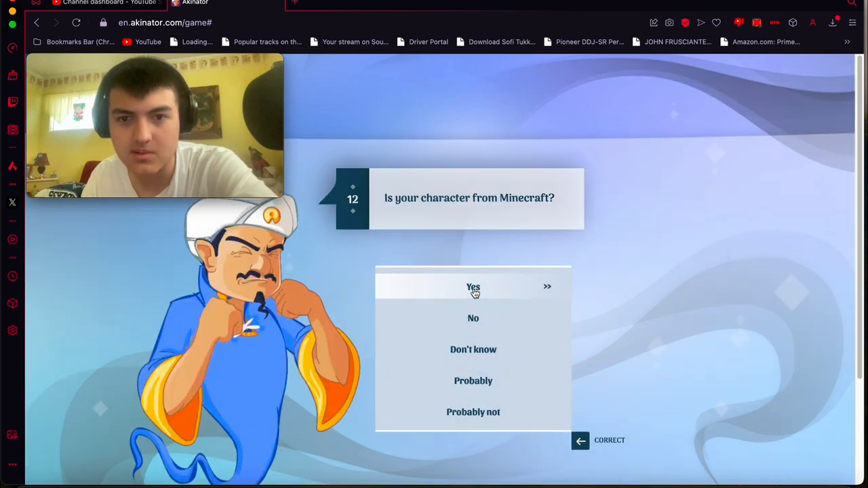
pyautogui.click(473, 286)
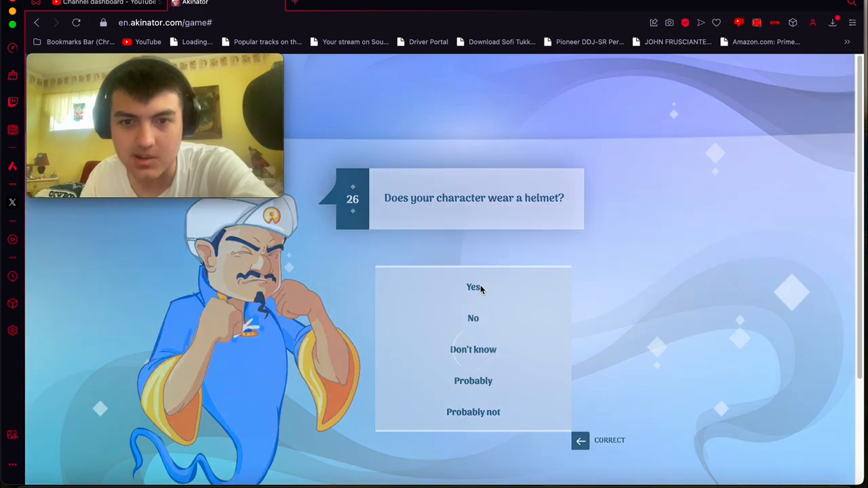
pyautogui.click(472, 287)
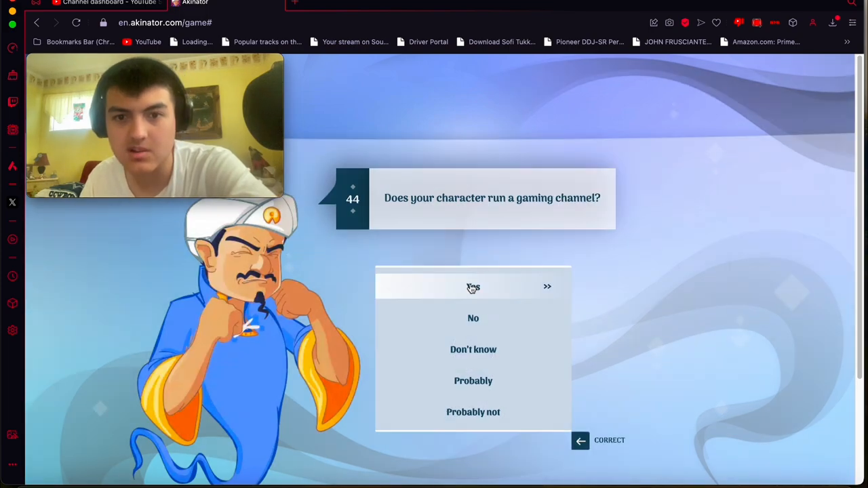
pyautogui.click(473, 286)
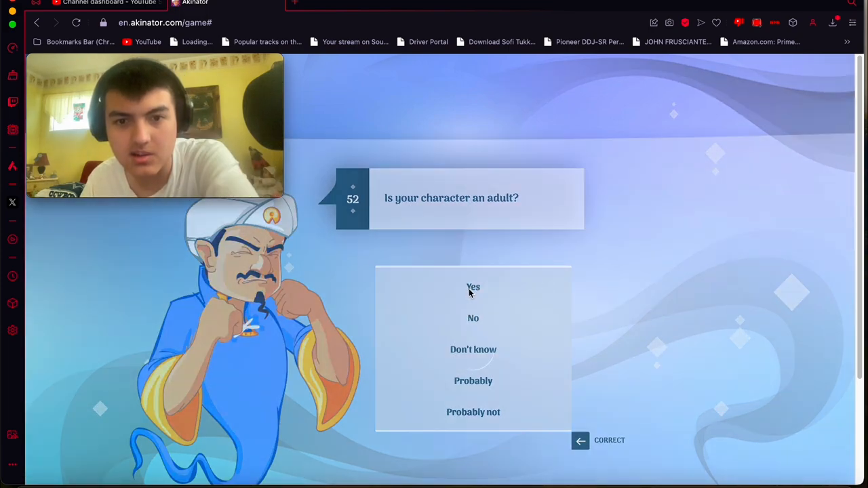
pyautogui.click(473, 287)
pyautogui.write('Chaseroony')
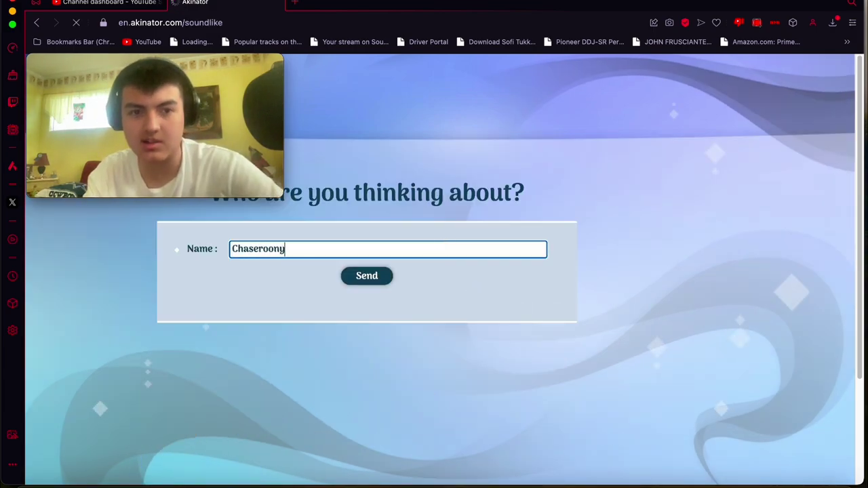
# Submit Chaseroony, start a Characters round, and answer Yes to having a younger sister.
pyautogui.click(366, 275)
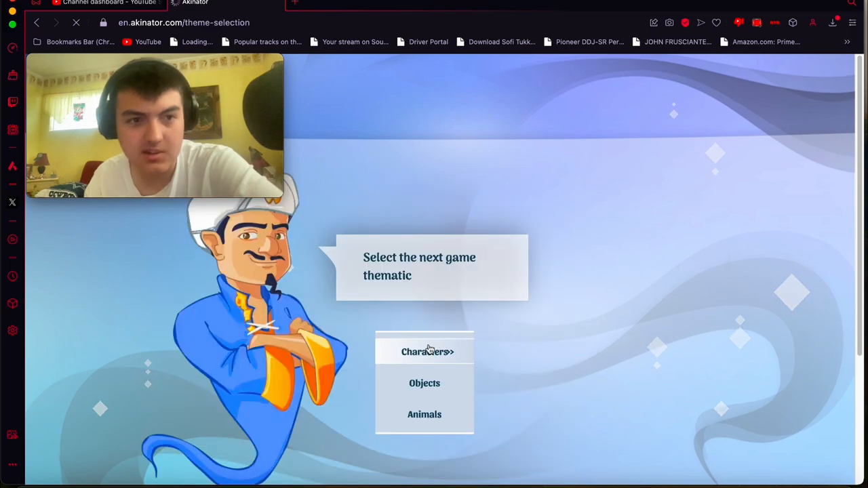
pyautogui.click(428, 351)
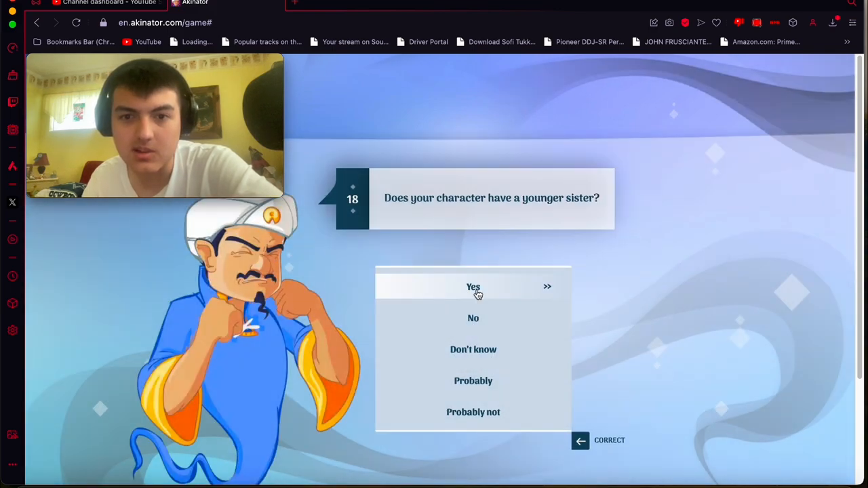
pyautogui.click(473, 287)
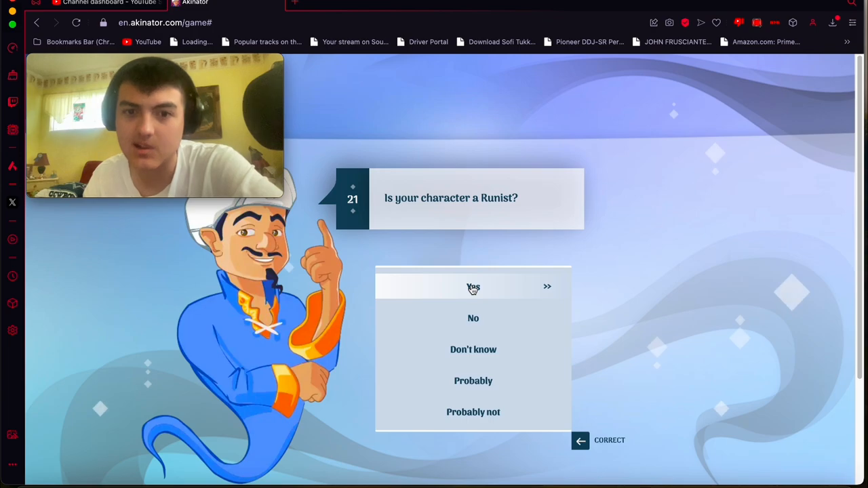
# Answer Yes to being a Runist and confirm the NicsterV / Nicolas77 guess.
pyautogui.click(472, 286)
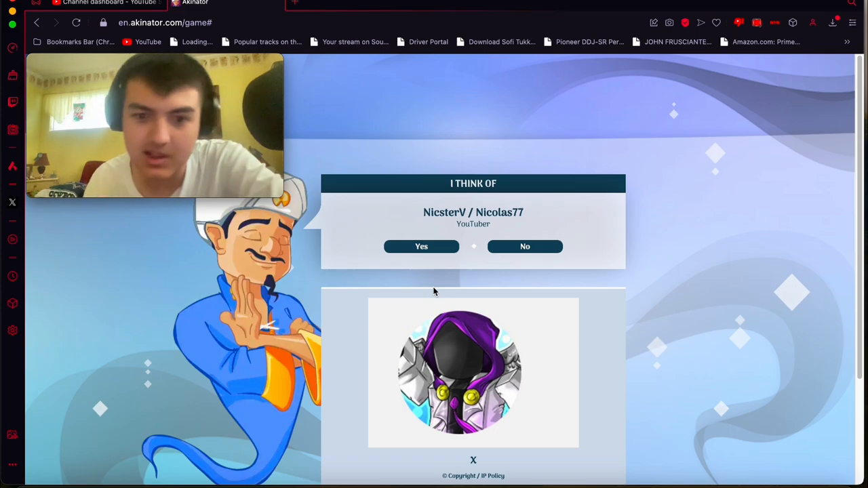
pyautogui.click(421, 246)
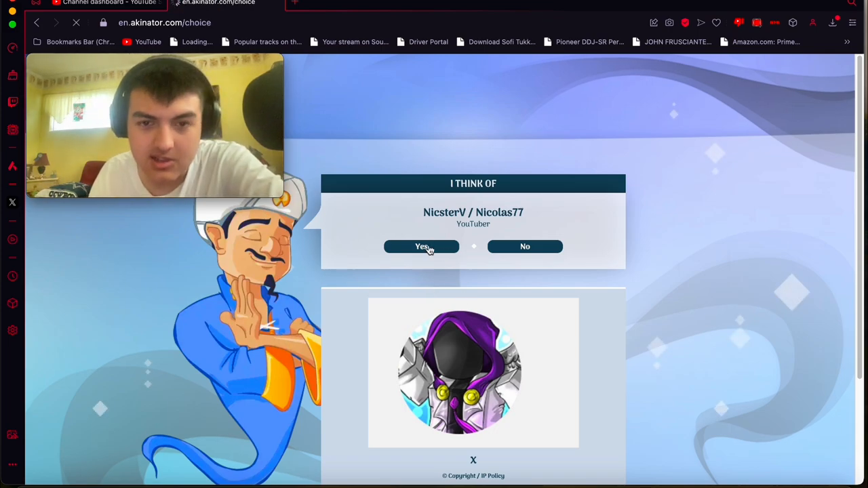
pyautogui.click(421, 246)
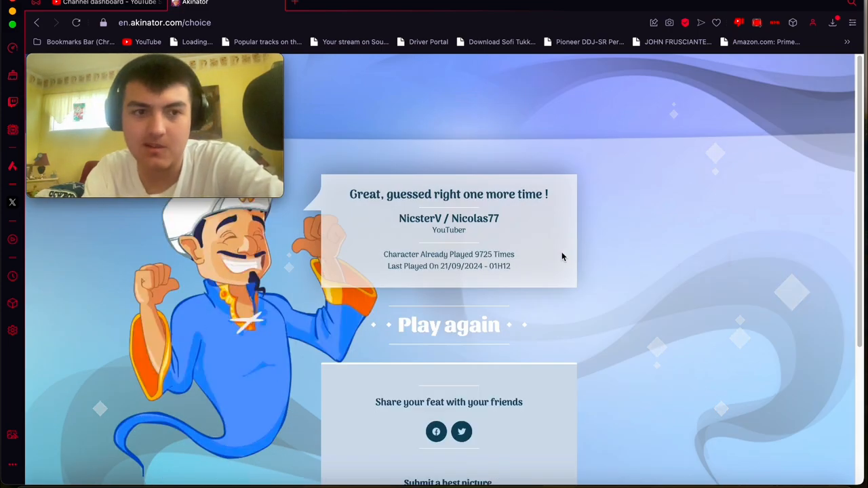